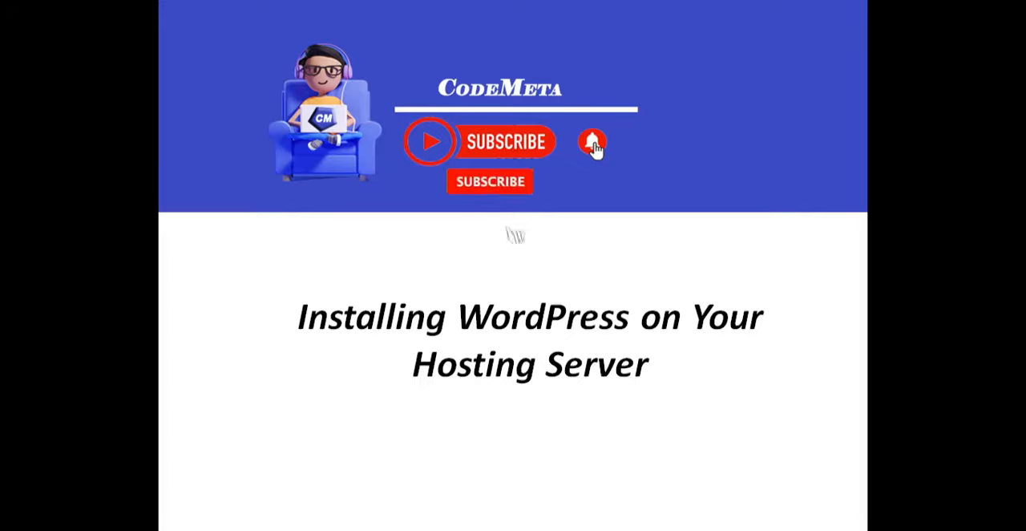
Place the cursor in the document before reading the database and WordPress upload sections
click(491, 181)
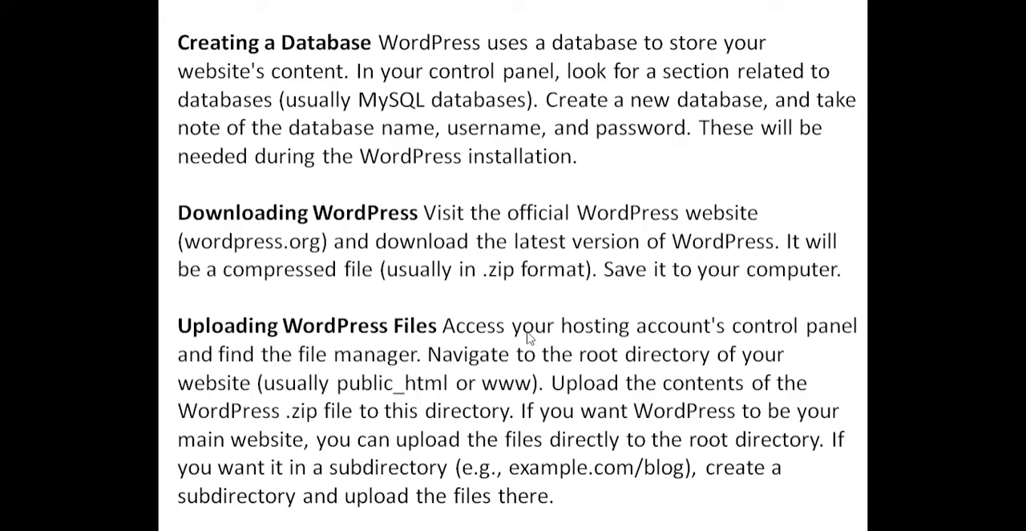
mouse_move(353, 310)
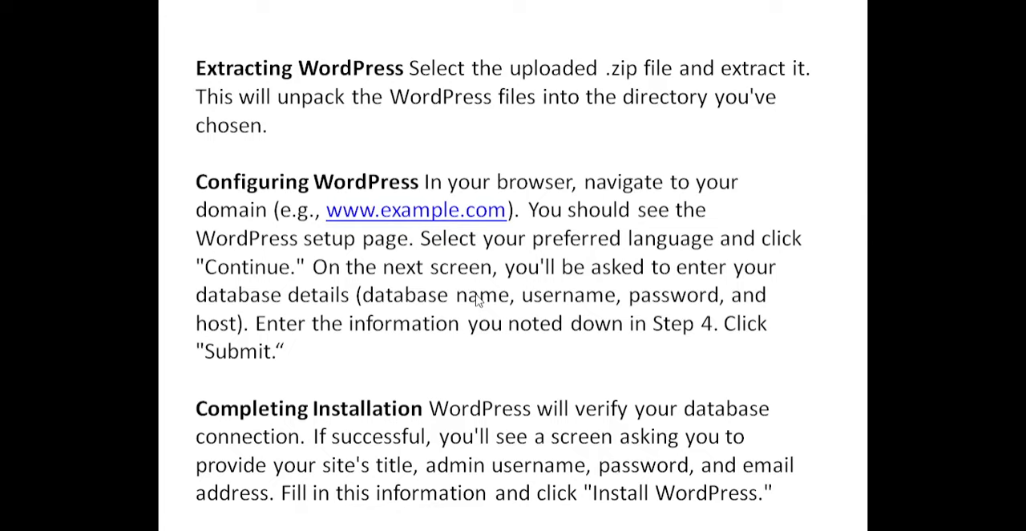
mouse_move(481, 268)
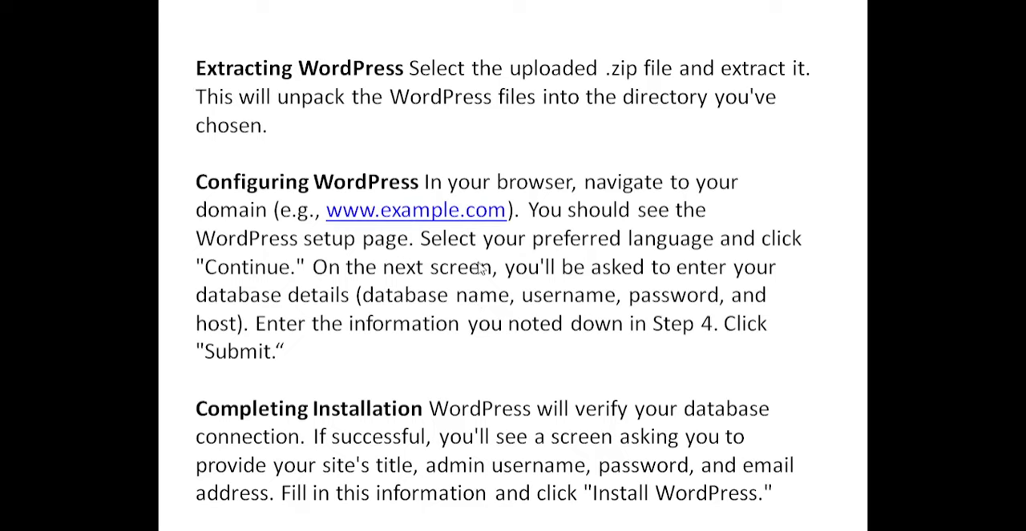
mouse_move(634, 465)
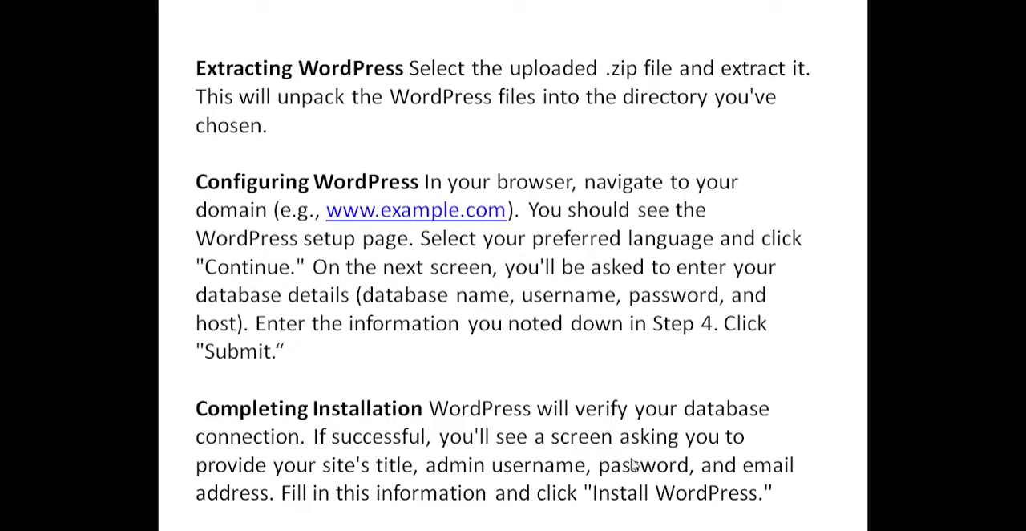
mouse_move(630, 343)
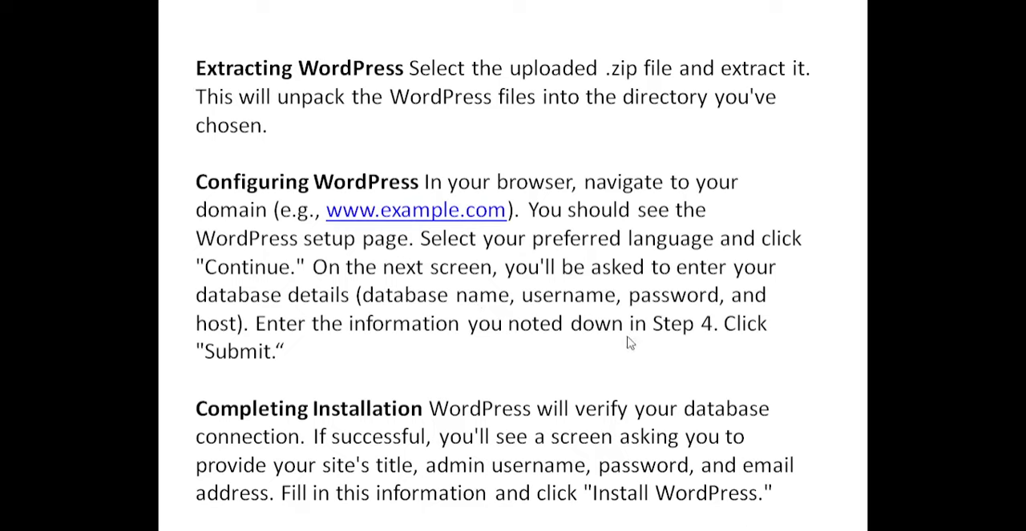
mouse_move(564, 314)
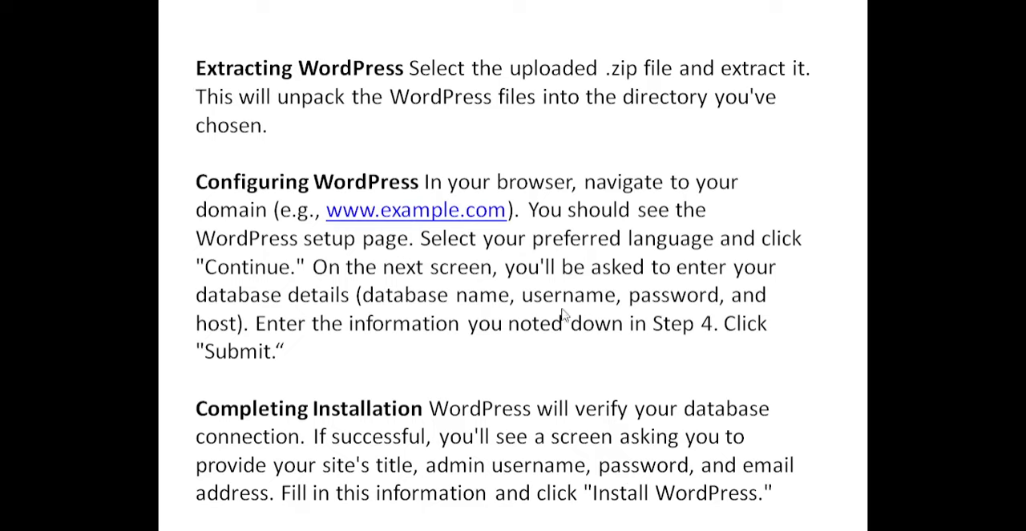
mouse_move(475, 318)
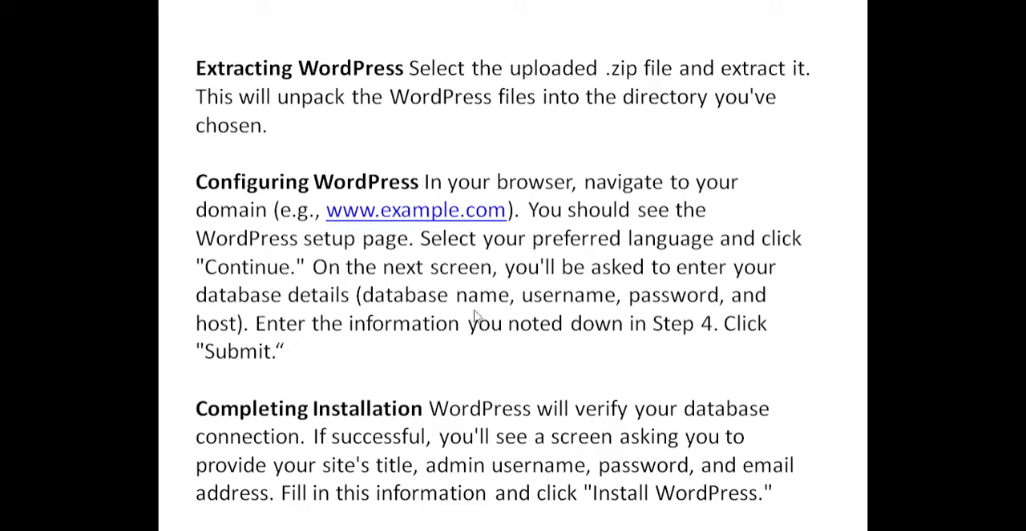
mouse_move(469, 360)
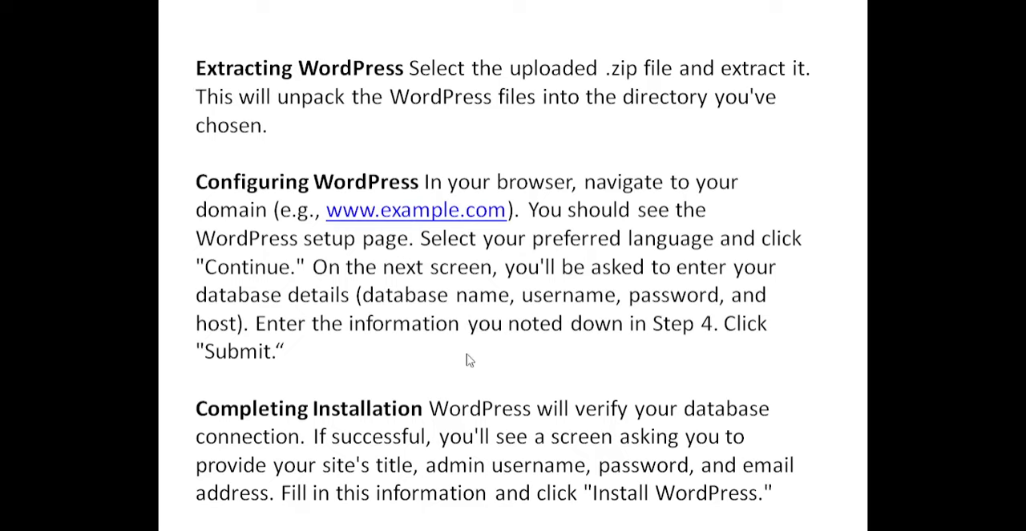
mouse_move(471, 349)
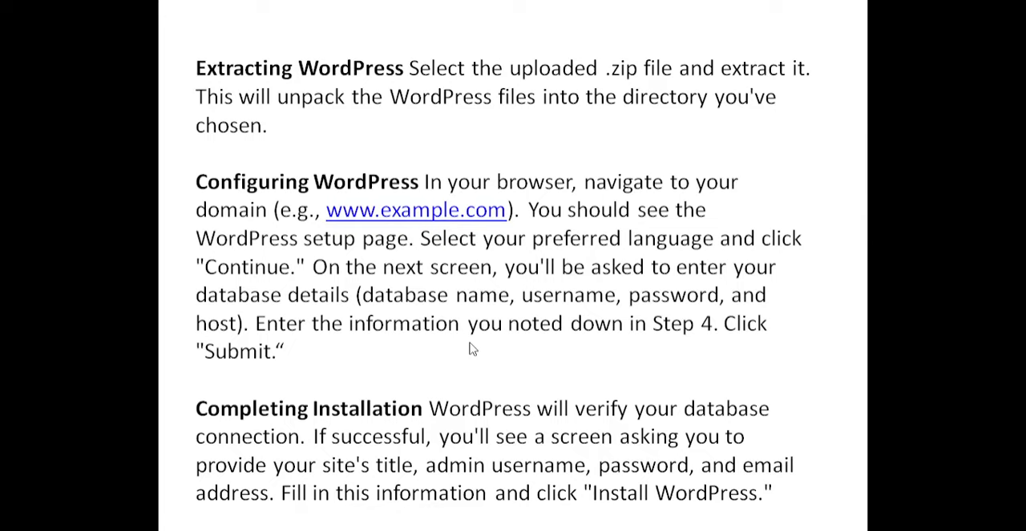
Scroll to the Logging In section and the closing congratulations paragraph
scroll(down, 3)
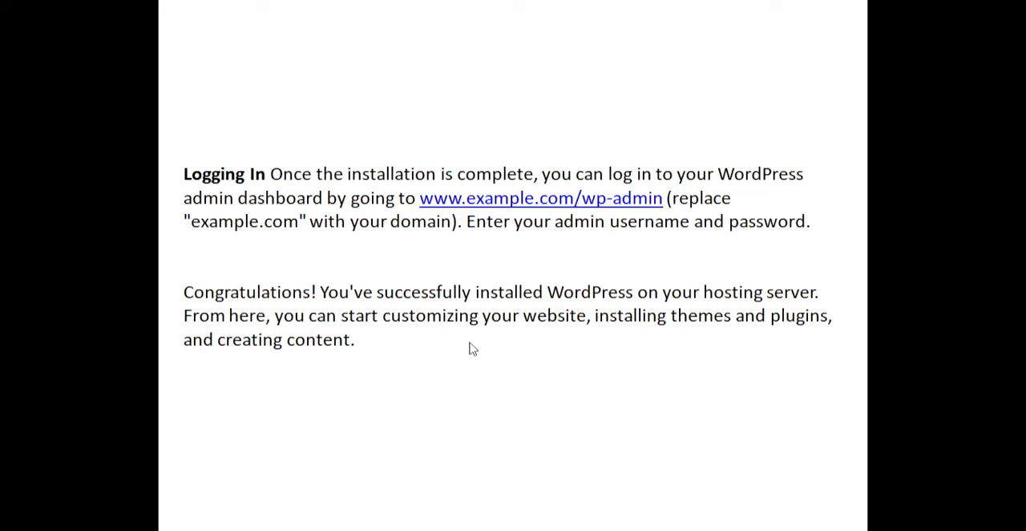
mouse_move(569, 351)
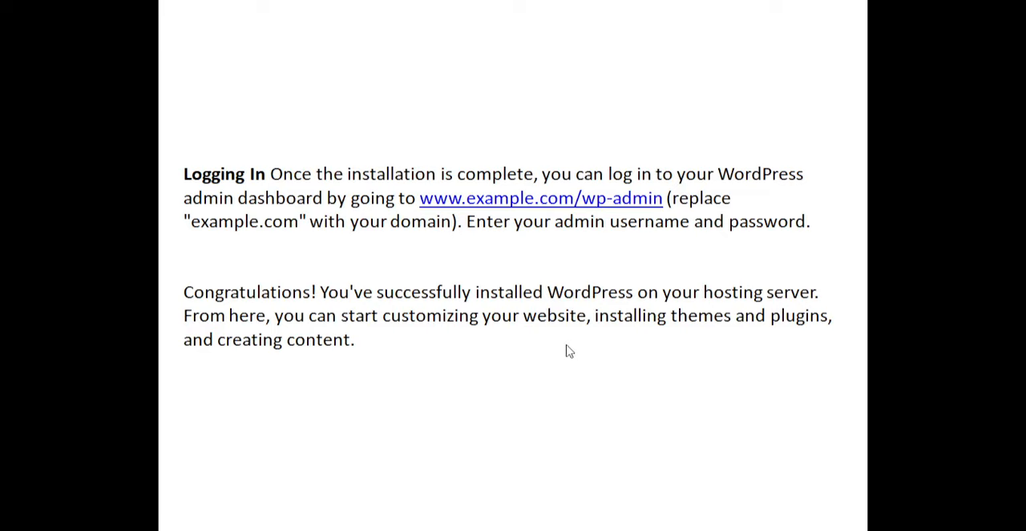